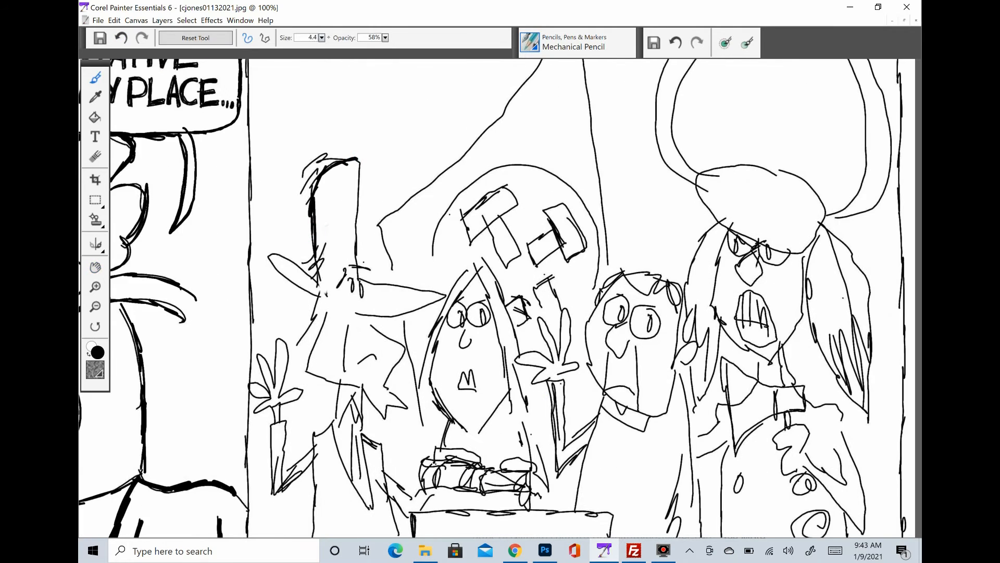
Ink heavy black lines over the balustrade sketch with the Mechanical Pencil
{"action": "left_click_drag", "start_coordinate": [313, 255], "coordinate": [357, 383]}
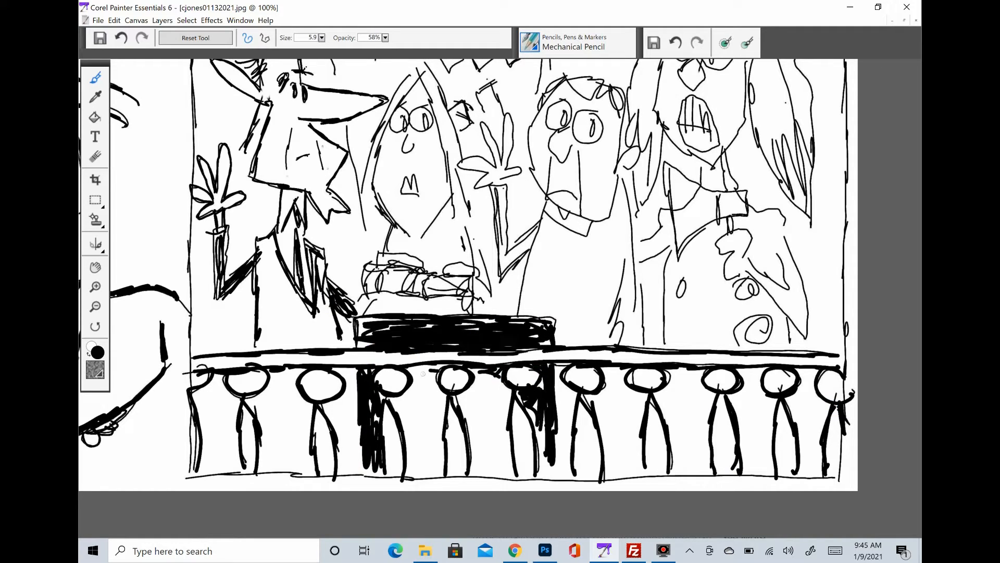
Ink bold outlines over the central figures and redraw the tall figure's lower hand
{"action": "left_click_drag", "start_coordinate": [409, 383], "coordinate": [434, 460]}
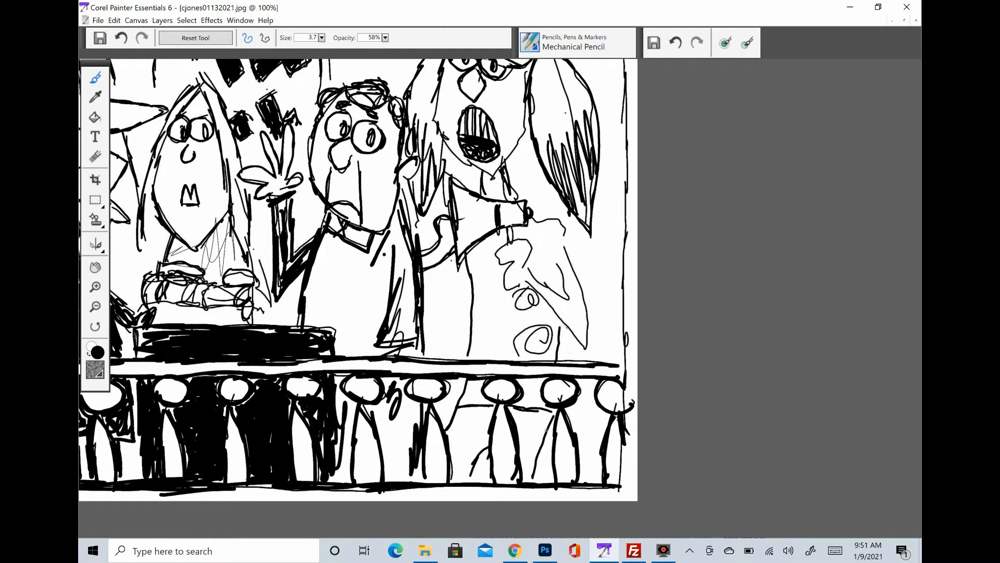
{"action": "left_click_drag", "start_coordinate": [503, 204], "coordinate": [529, 344]}
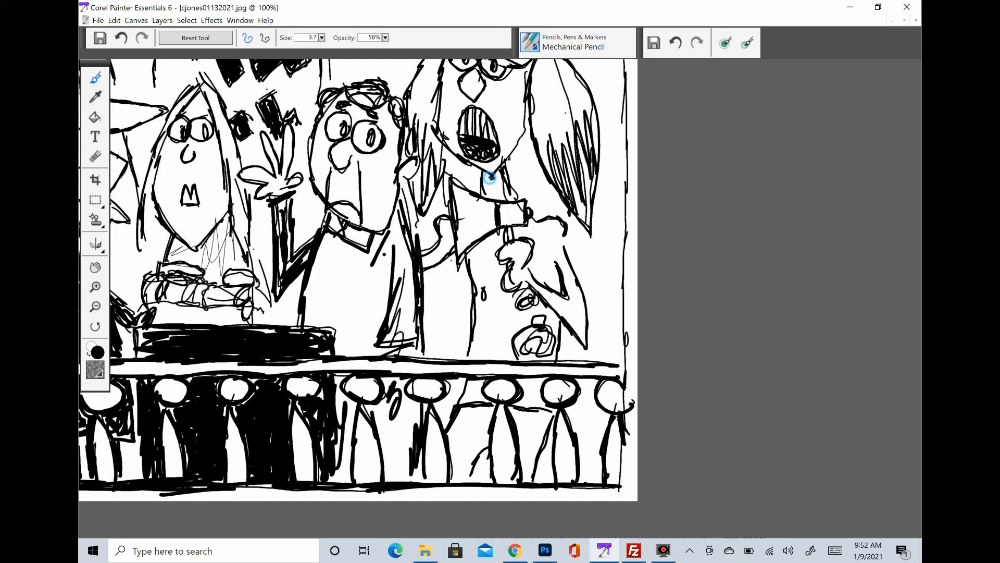